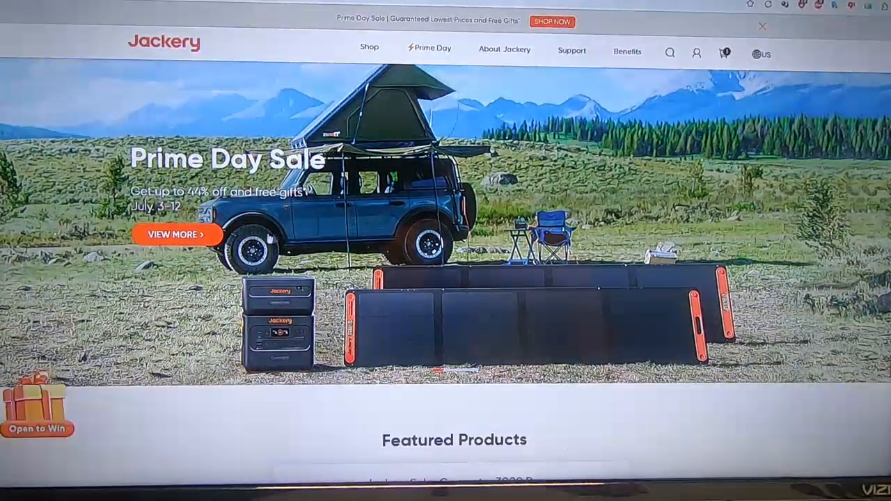
Check out the Solar Generator 3000 Pro bundle from the cart drawer, totaling $4,198.95
scroll(down, 3)
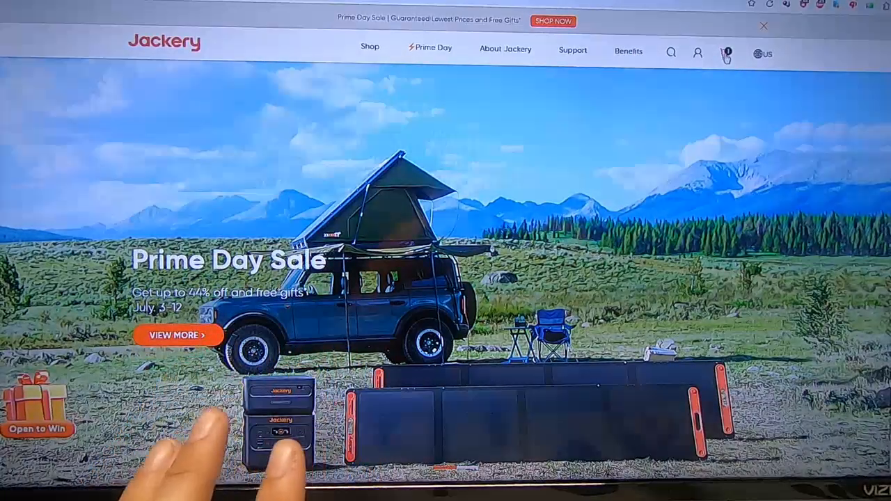
click(505, 49)
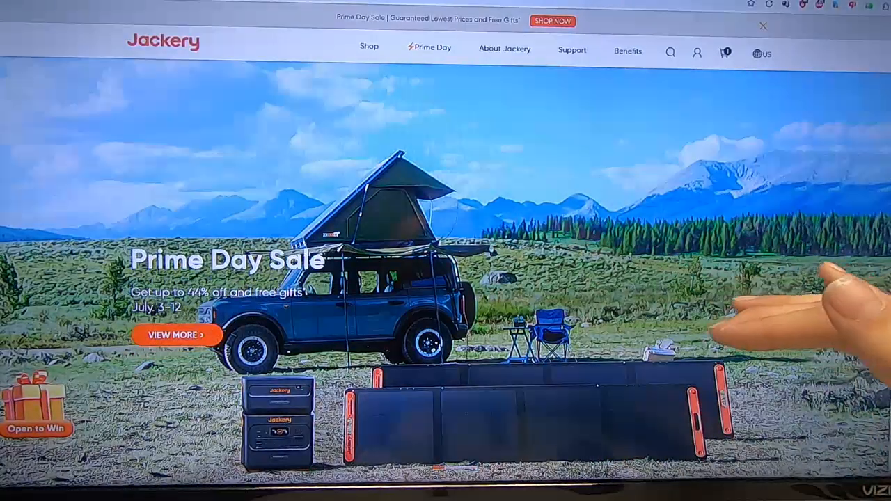
mouse_move(801, 432)
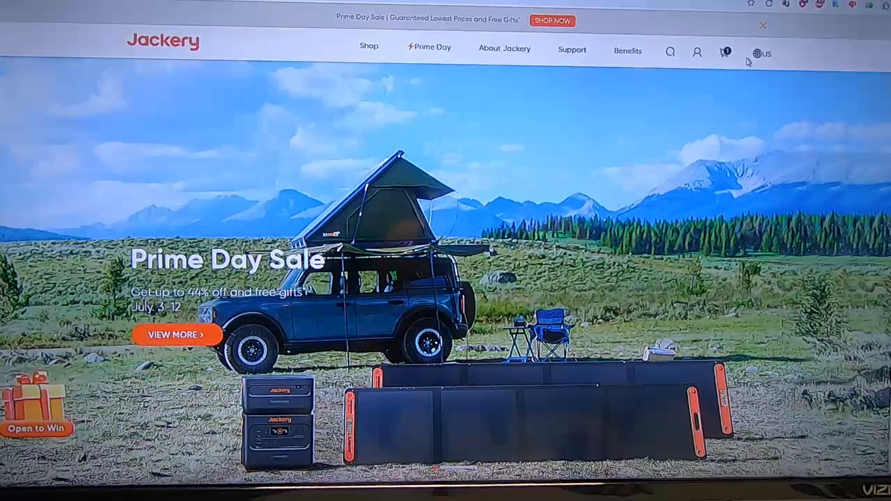
click(725, 52)
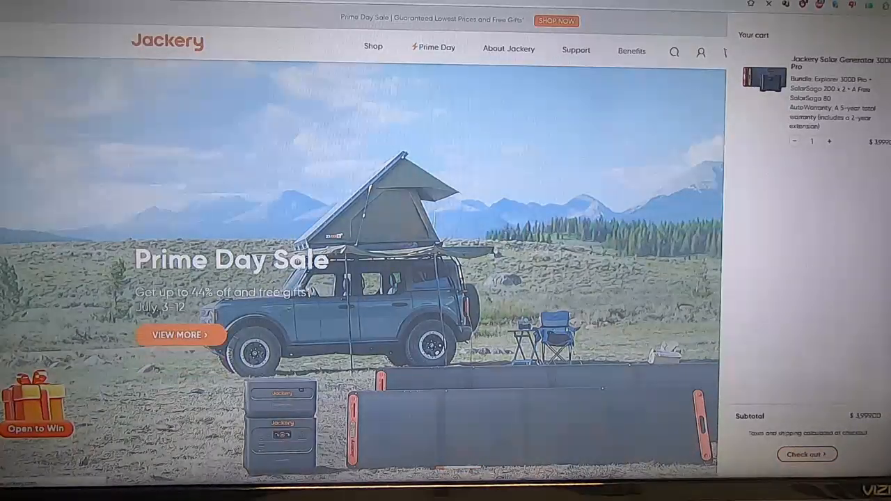
click(807, 454)
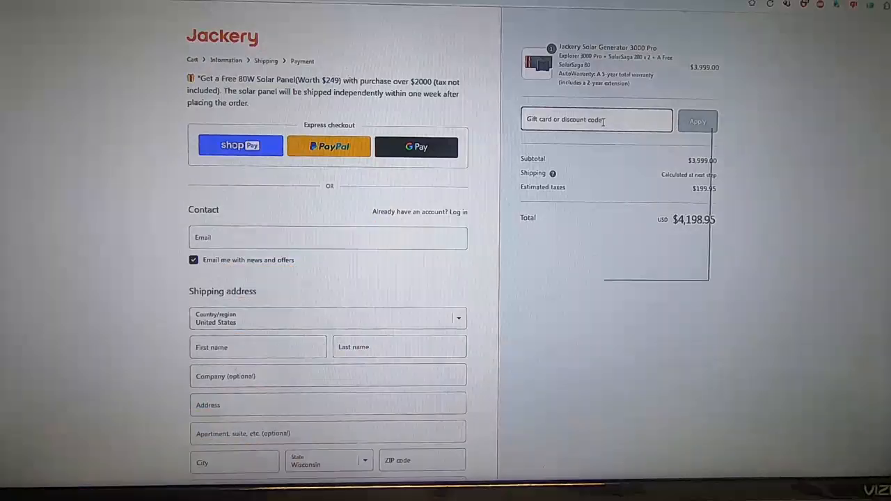
Apply code US12FVRREV6 to cut the total to $3,695.08, then return to the homepage
text(US12FVRREV6)
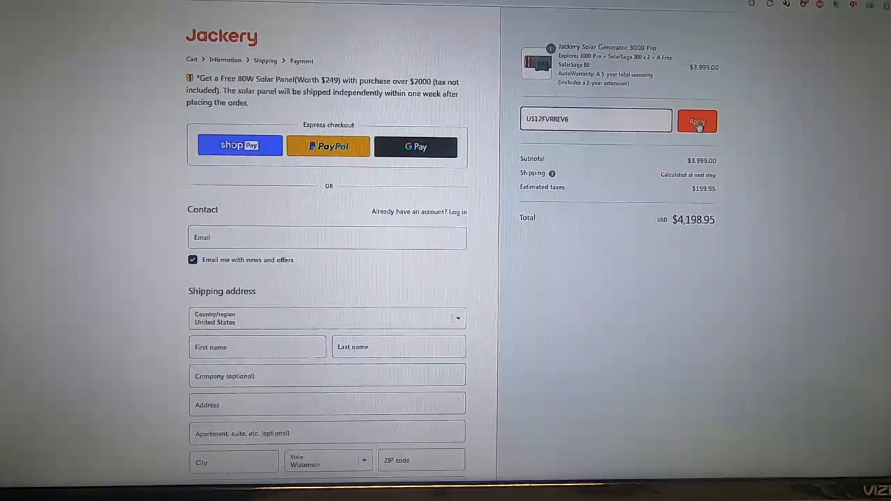
click(697, 120)
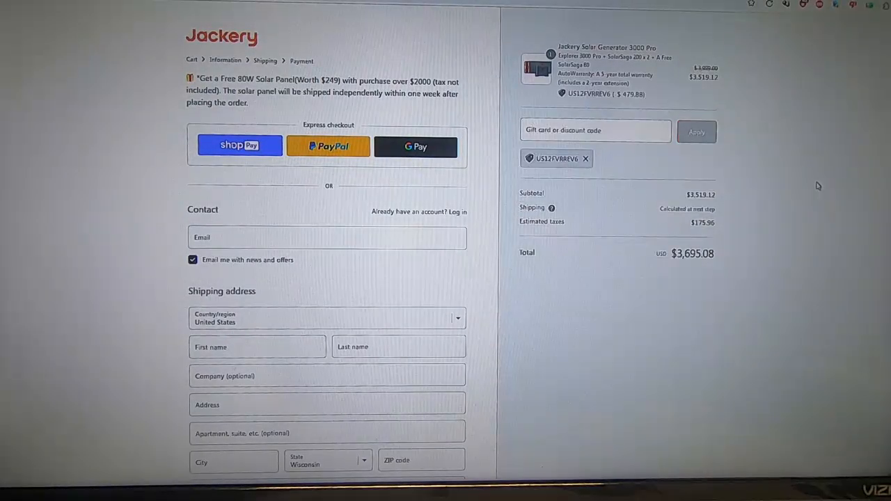
mouse_move(604, 180)
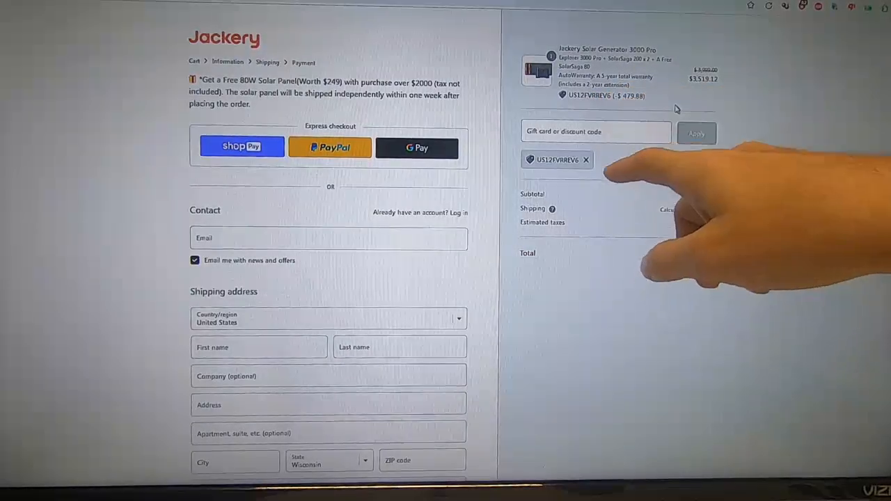
click(695, 133)
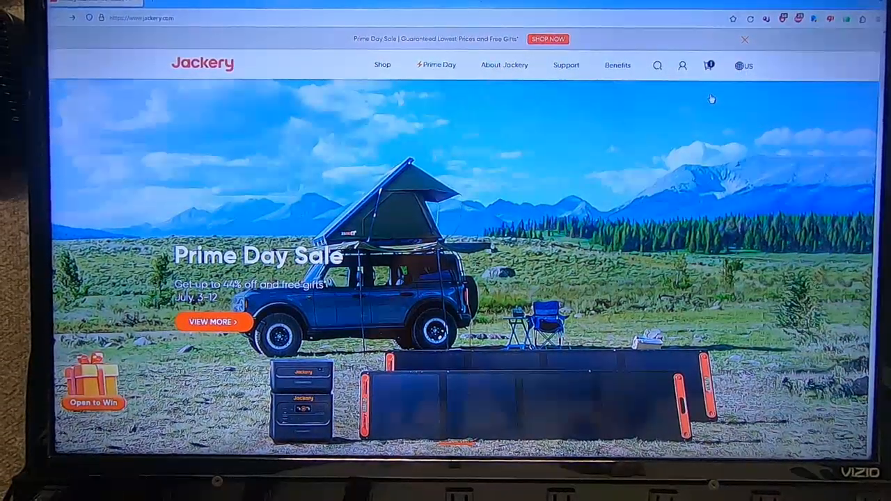
scroll(down, 3)
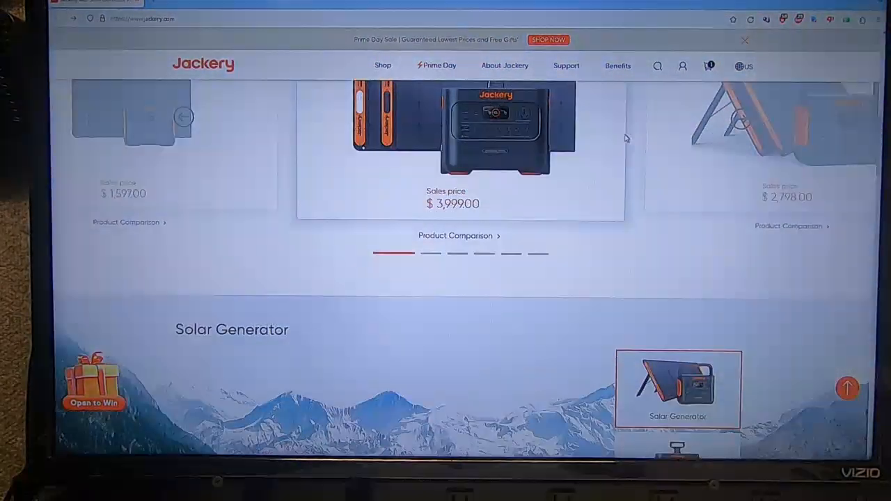
scroll(down, 3)
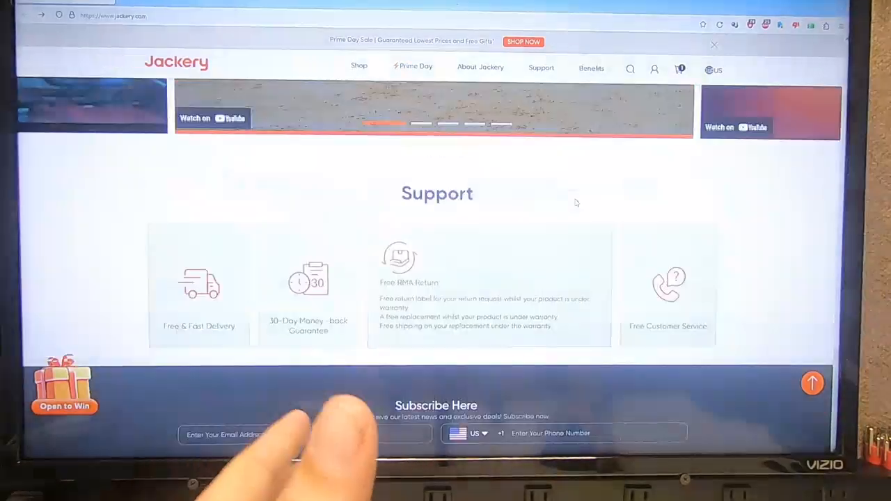
scroll(up, 3)
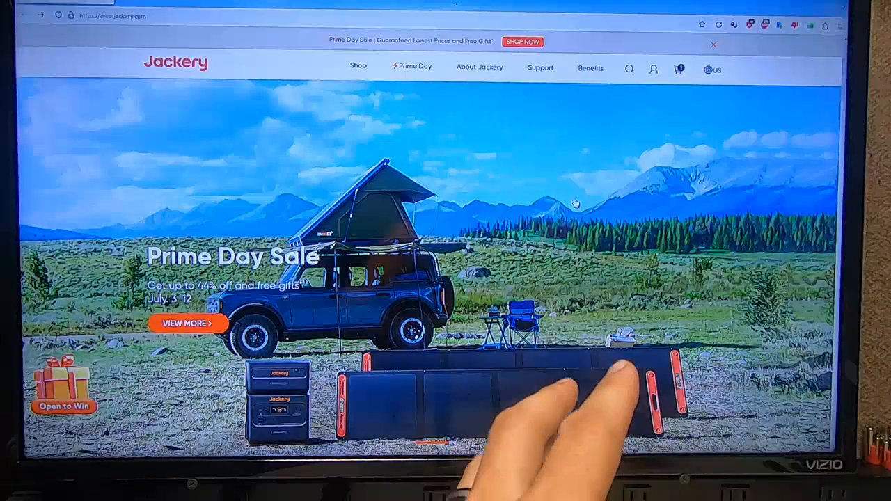
mouse_move(662, 390)
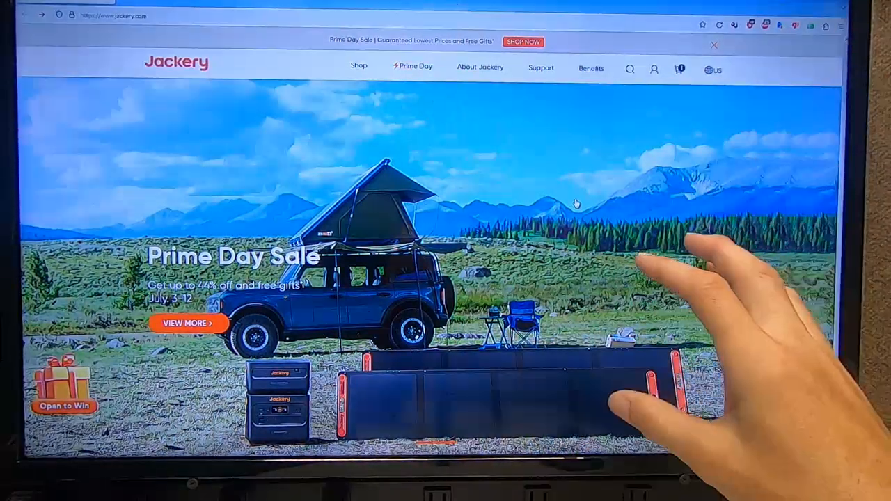
Open the Prime Day sale page and scroll through its benefits and product deals
click(415, 67)
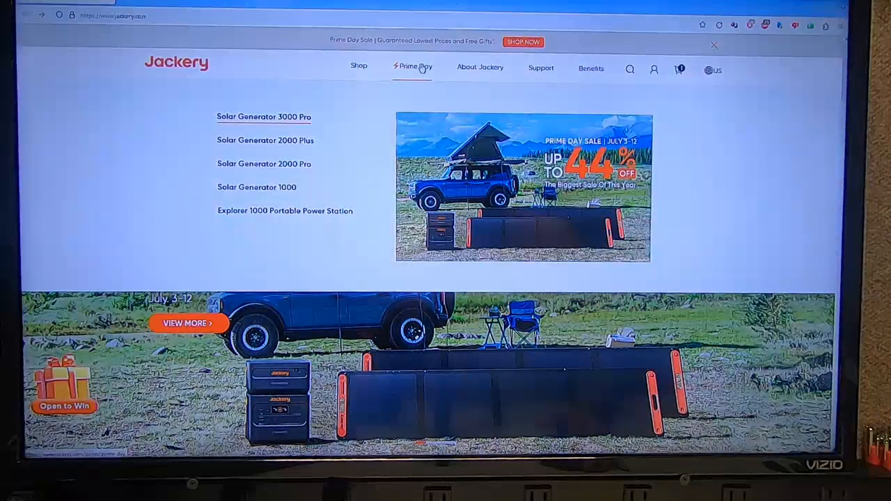
click(415, 67)
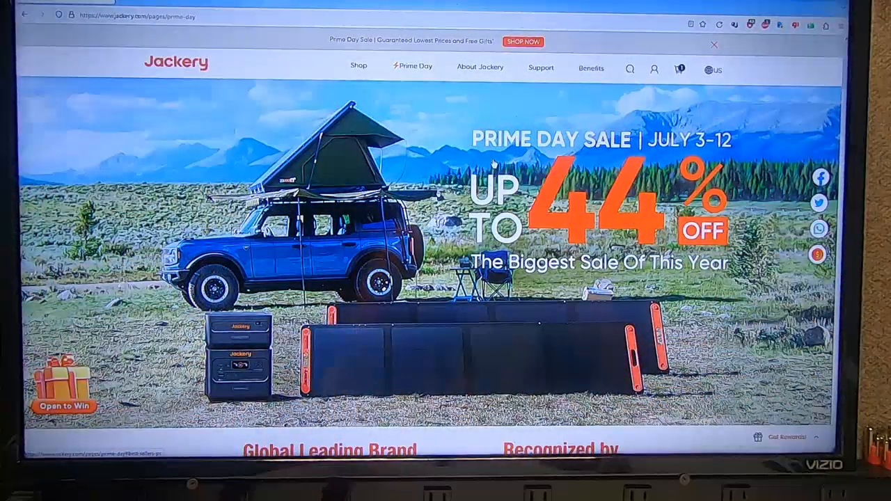
scroll(down, 3)
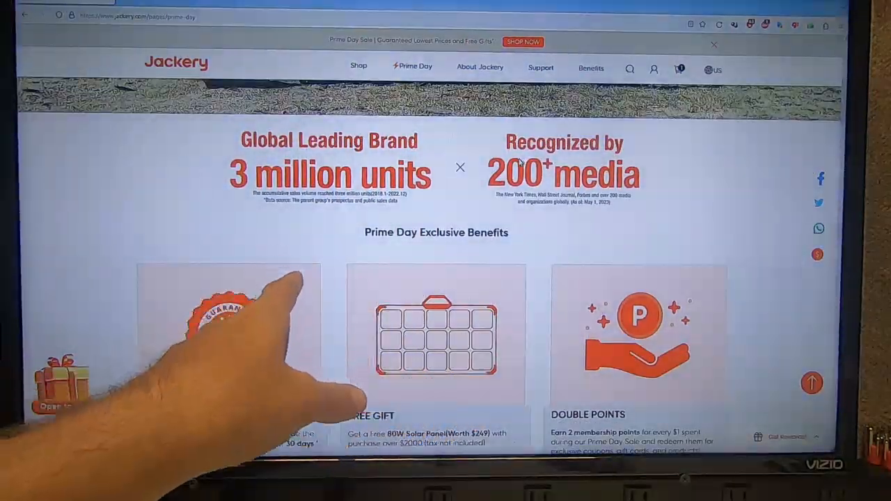
scroll(down, 3)
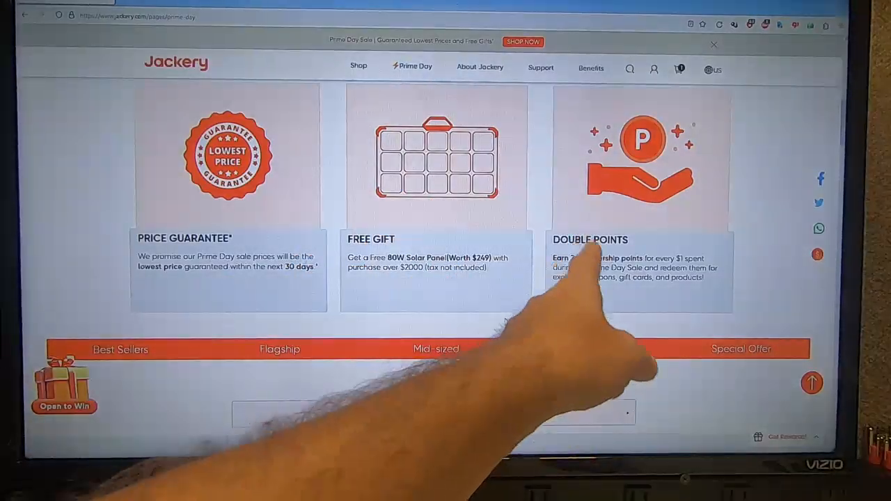
scroll(down, 3)
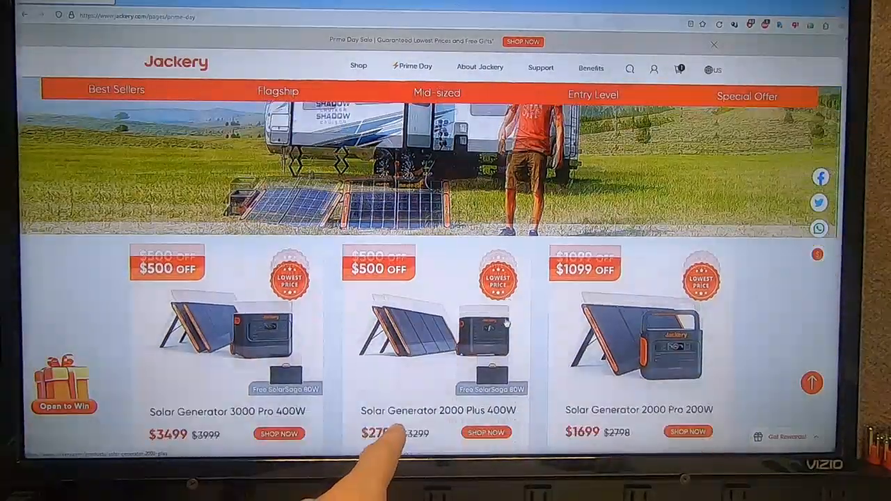
scroll(down, 3)
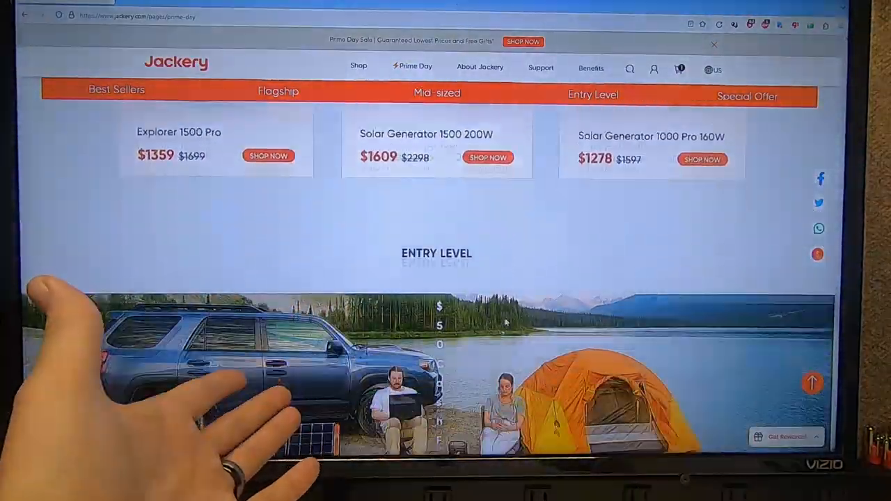
scroll(down, 3)
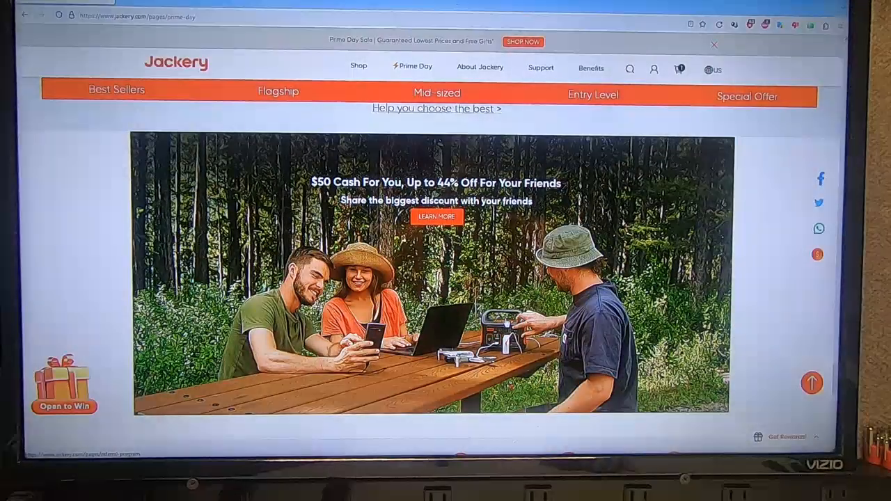
scroll(down, 3)
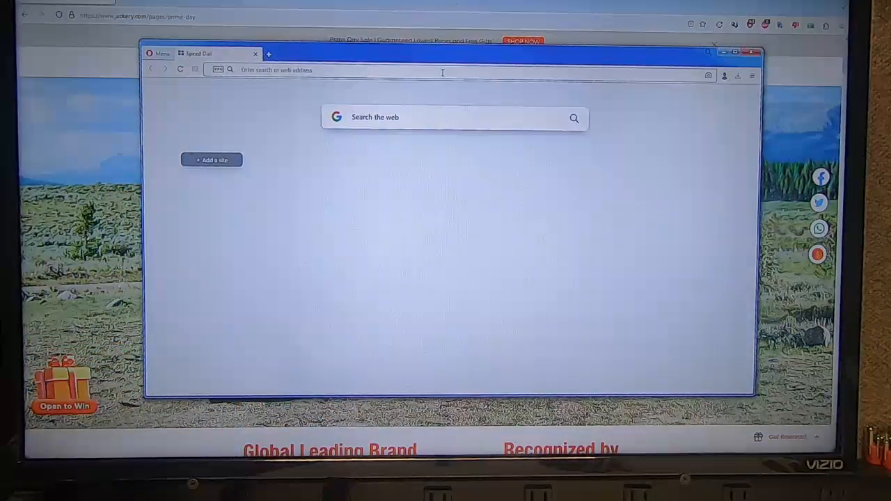
Load jackery.com in the second Opera window, then return to the Prime Day page
text(US12FVRREV6)
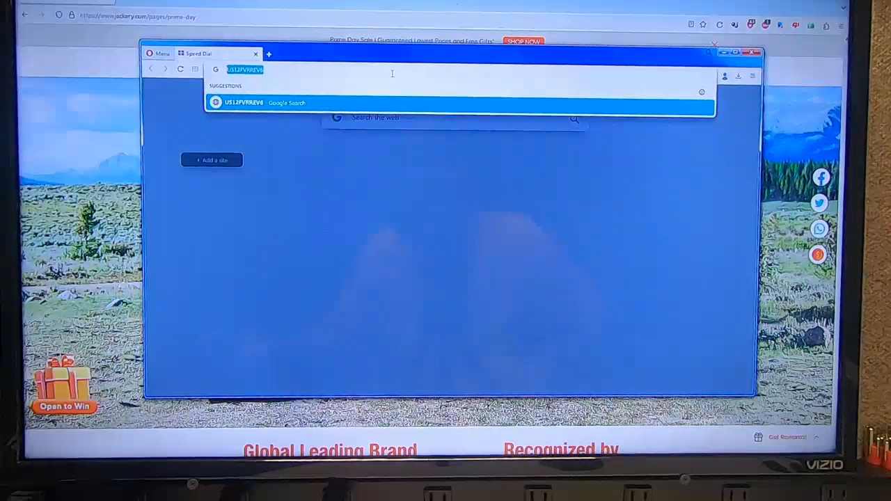
text(jackery.com/)
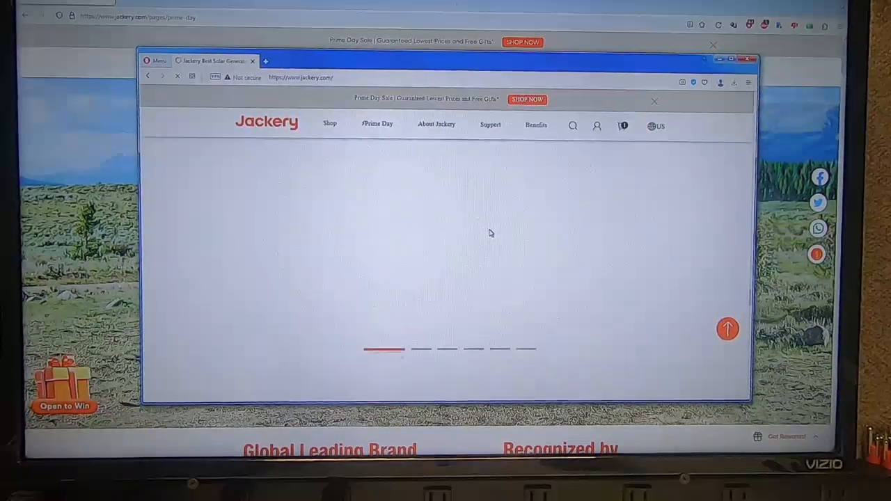
scroll(down, 3)
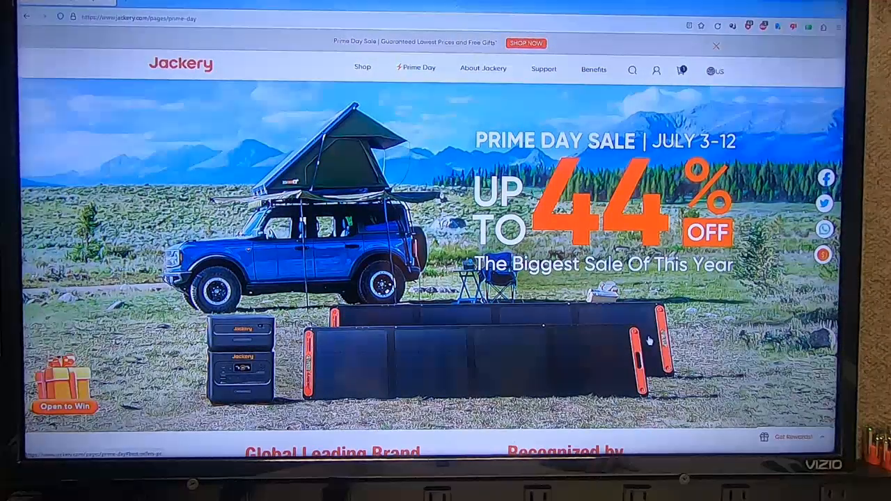
Browse the Shop categories and open the Solar Generator 3000 Pro page at $3,999.00
click(362, 68)
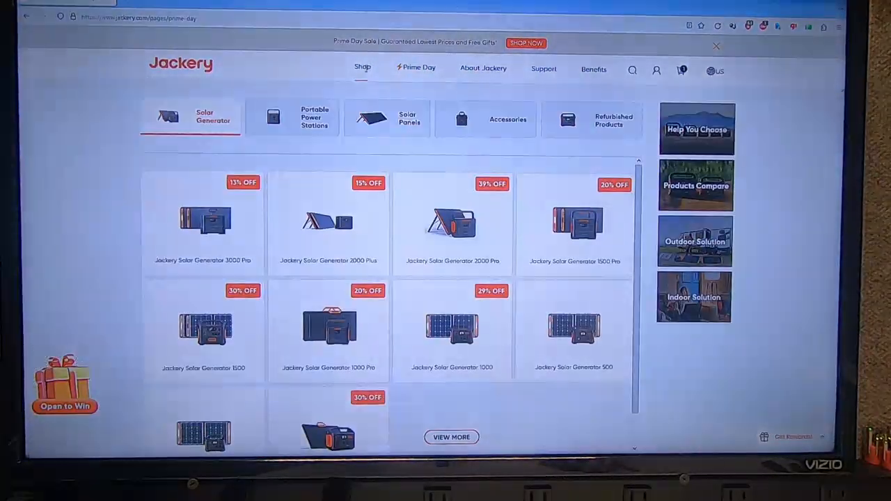
click(387, 119)
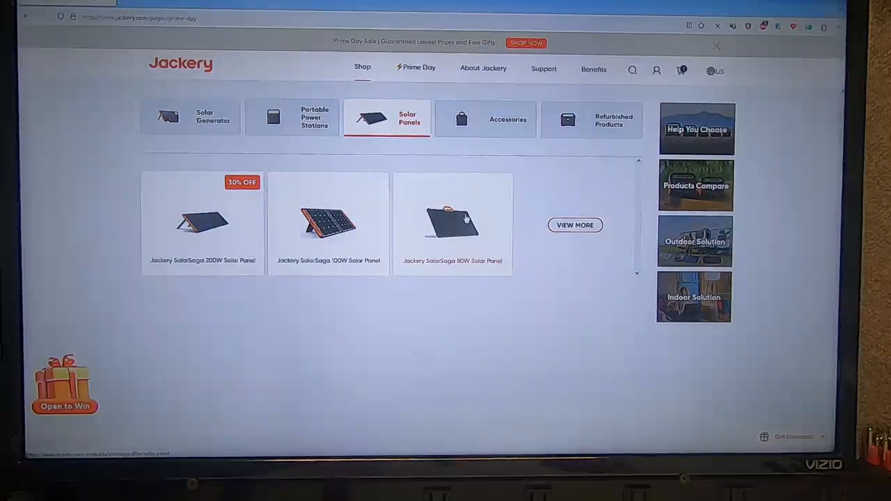
click(452, 221)
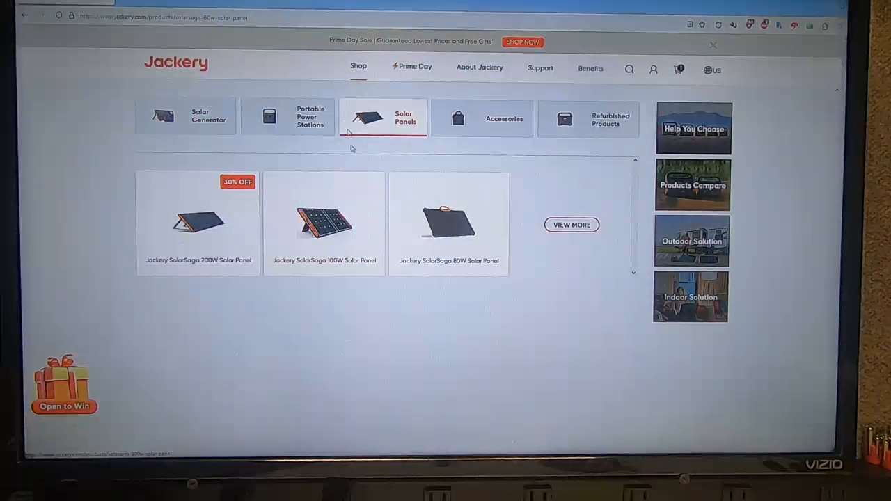
click(450, 223)
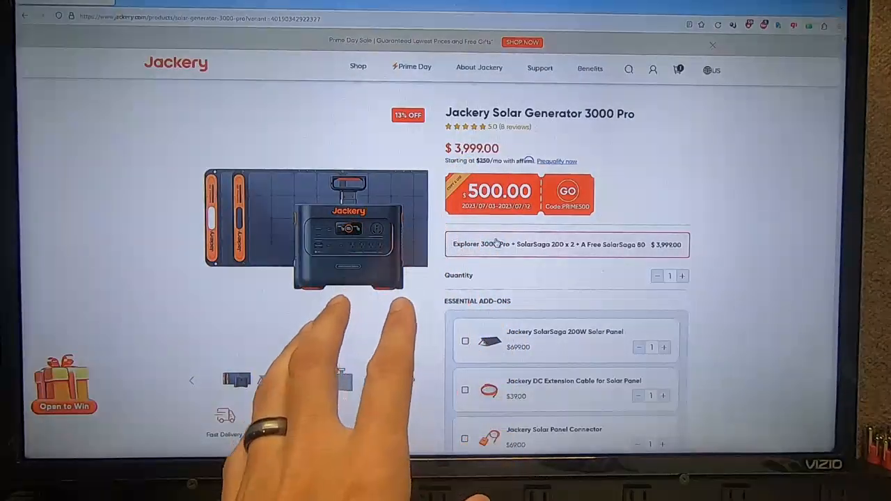
Add the Explorer 3000 Pro + SolarSaga bundle to the cart and check out at $3,695.08
click(568, 191)
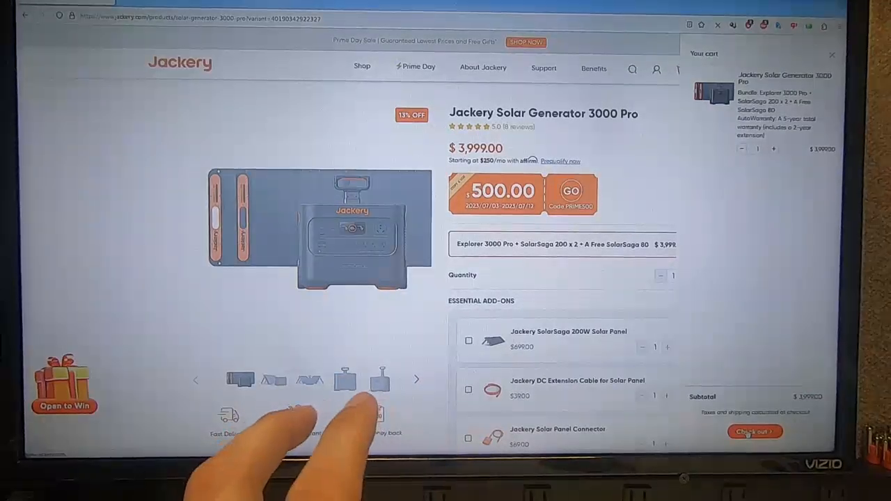
click(754, 431)
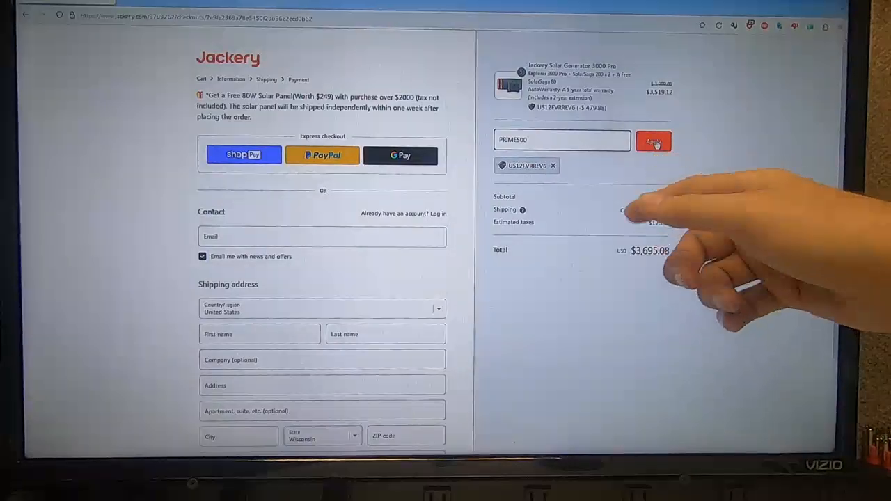
Try applying PRIME500 repeatedly, then remove US12FVRREV6 so the total returns to $4,198.95
click(653, 141)
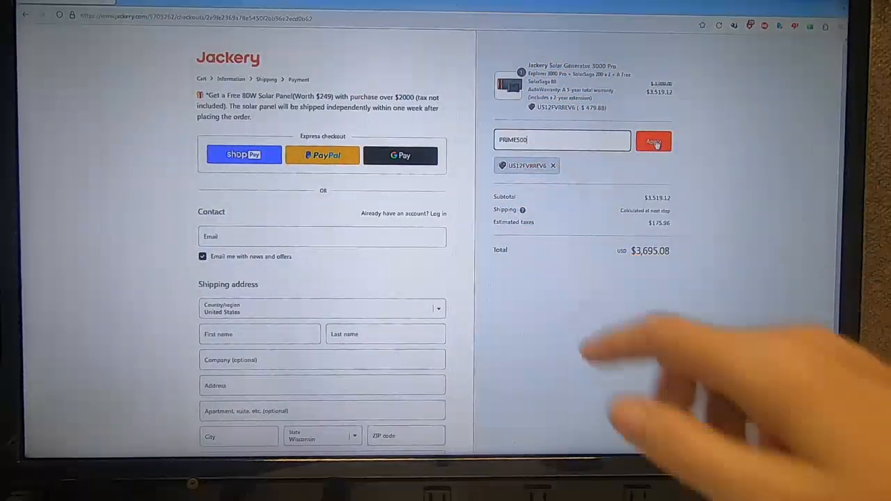
click(653, 141)
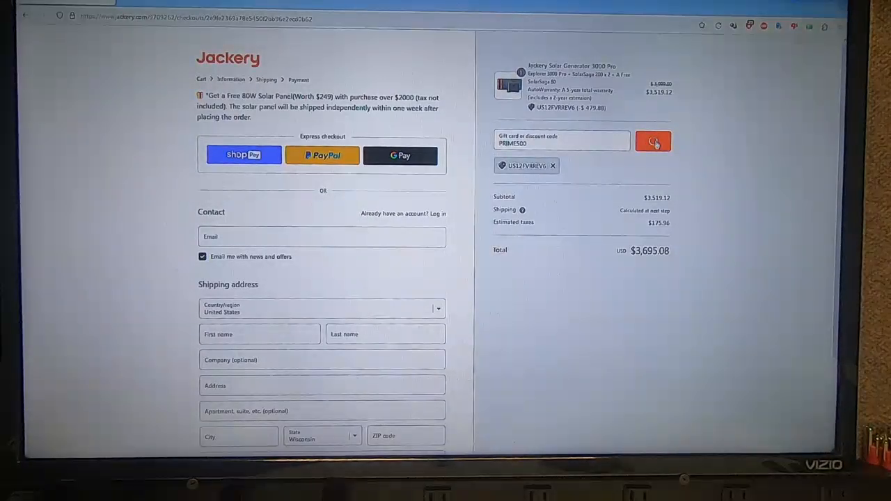
click(653, 142)
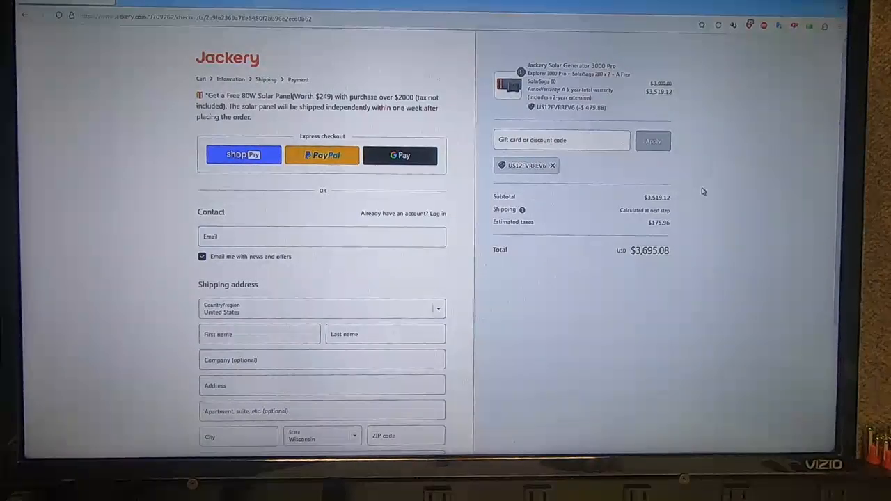
click(553, 166)
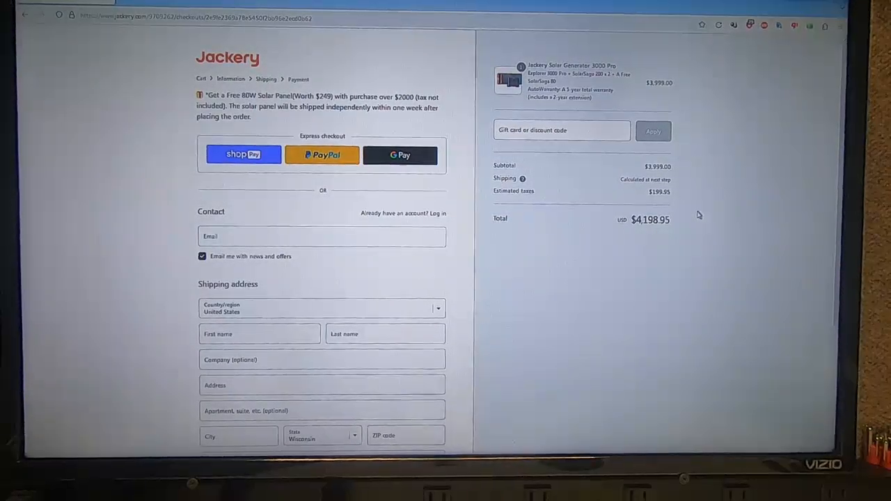